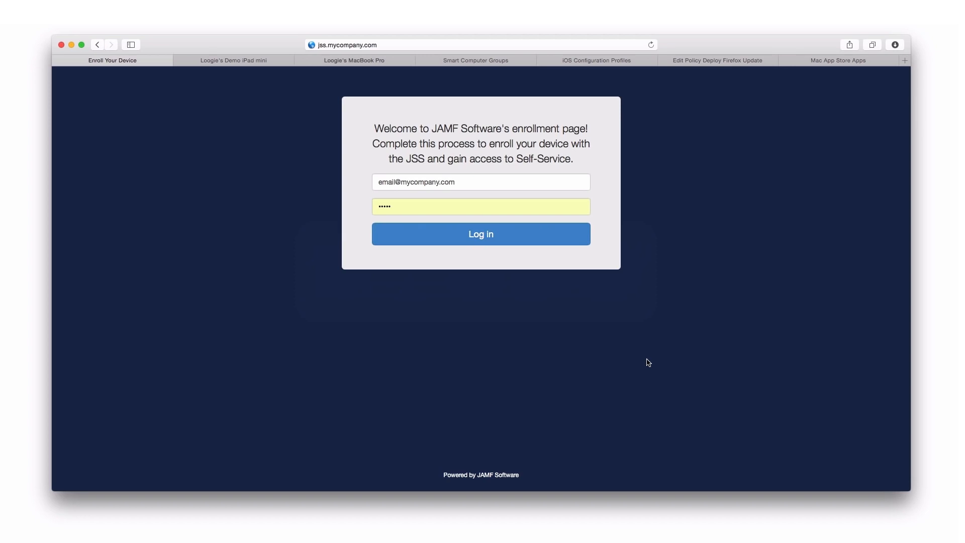
{"action": "mouse_move", "coordinate": [606, 343]}
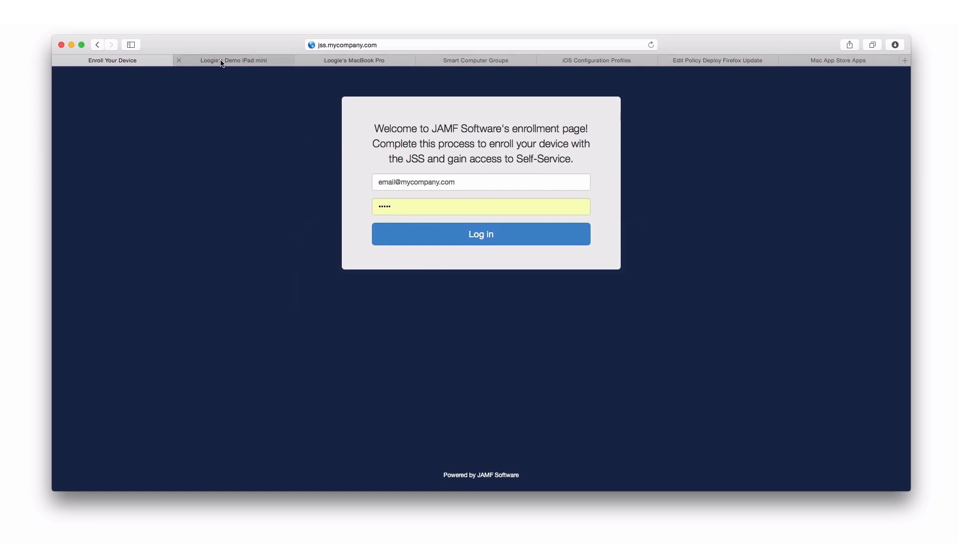
View the iPad mini's general, hardware and user details, then the MacBook Pro's inventory
{"action": "left_click", "coordinate": [233, 60]}
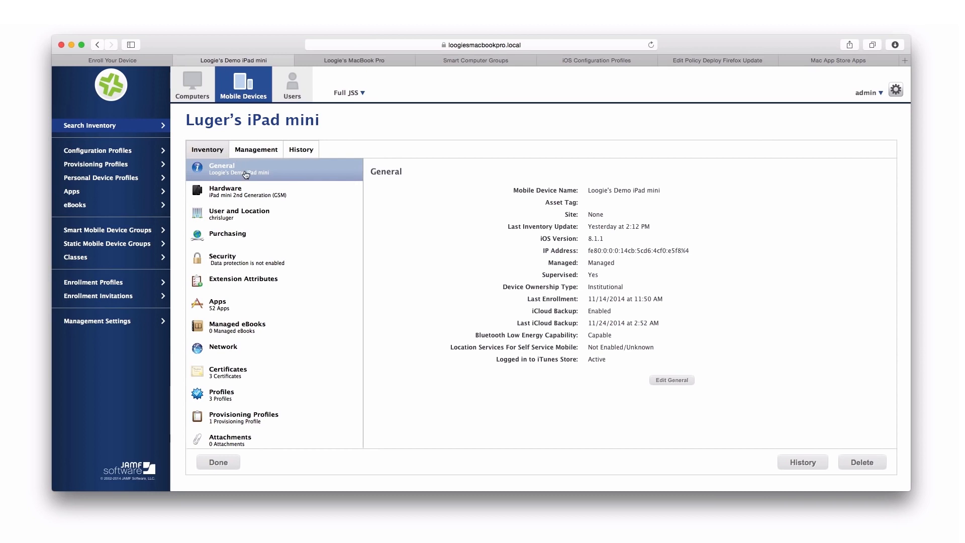
{"action": "left_click", "coordinate": [226, 191]}
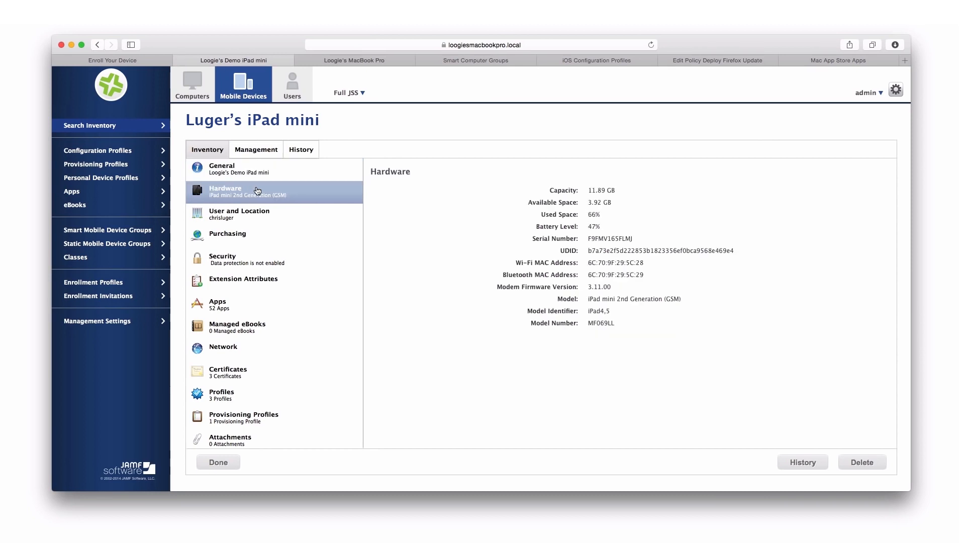
{"action": "left_click", "coordinate": [239, 214]}
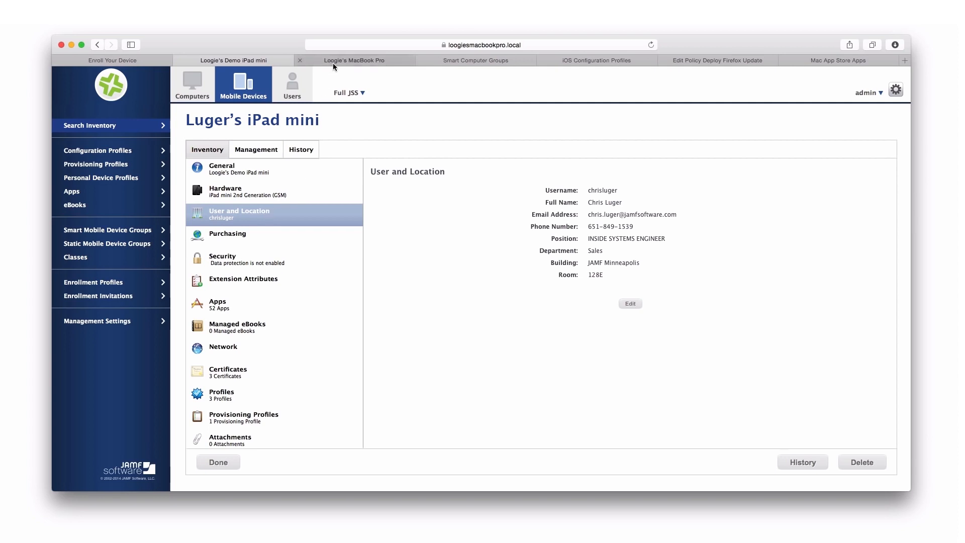
{"action": "left_click", "coordinate": [353, 59]}
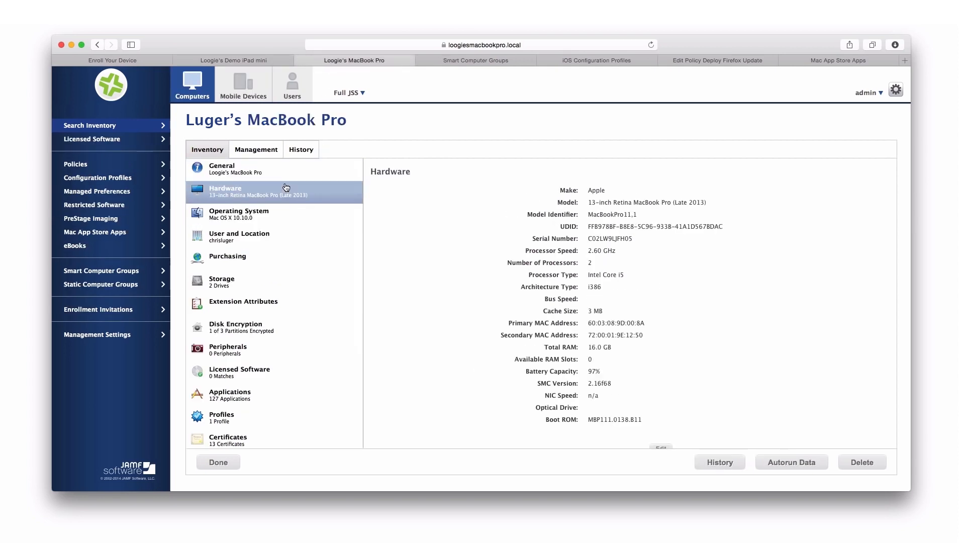
Check the MacBook Pro's operating system and user details, then list Smart Computer Groups
{"action": "left_click", "coordinate": [239, 213]}
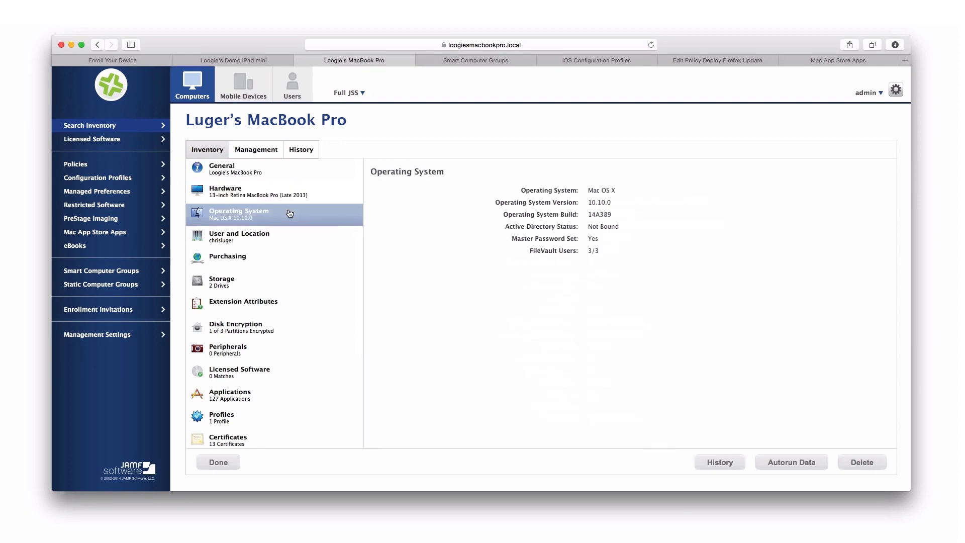
{"action": "left_click", "coordinate": [238, 236]}
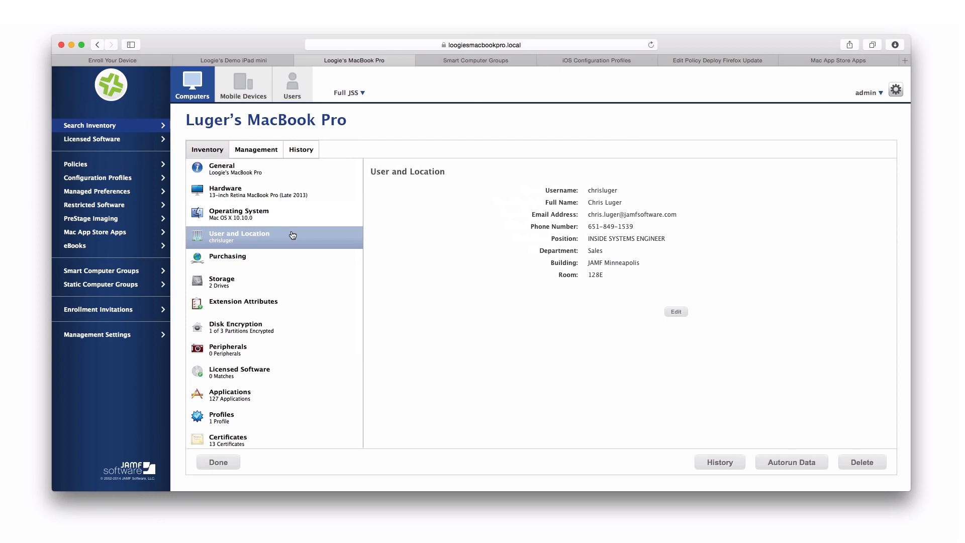
{"action": "mouse_move", "coordinate": [475, 60]}
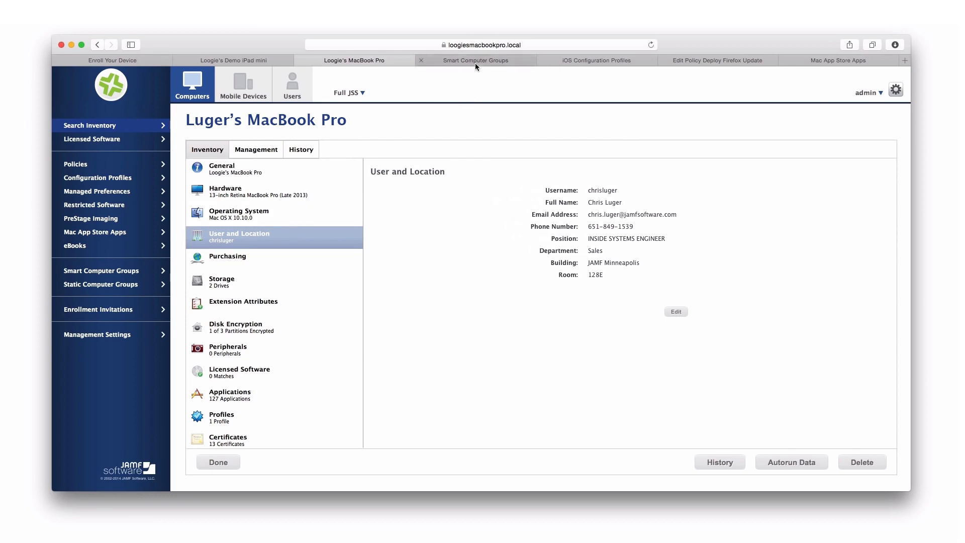
{"action": "left_click", "coordinate": [473, 60]}
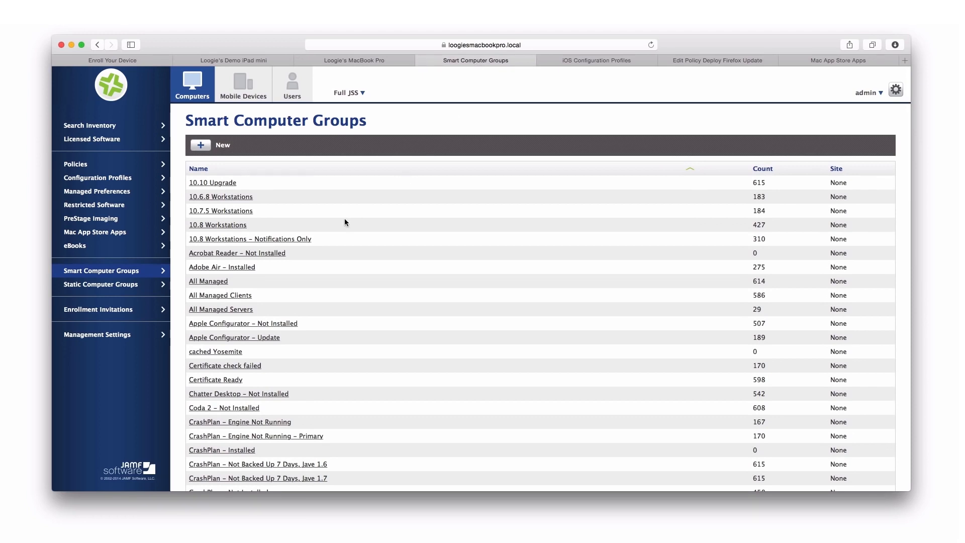
{"action": "mouse_move", "coordinate": [313, 252]}
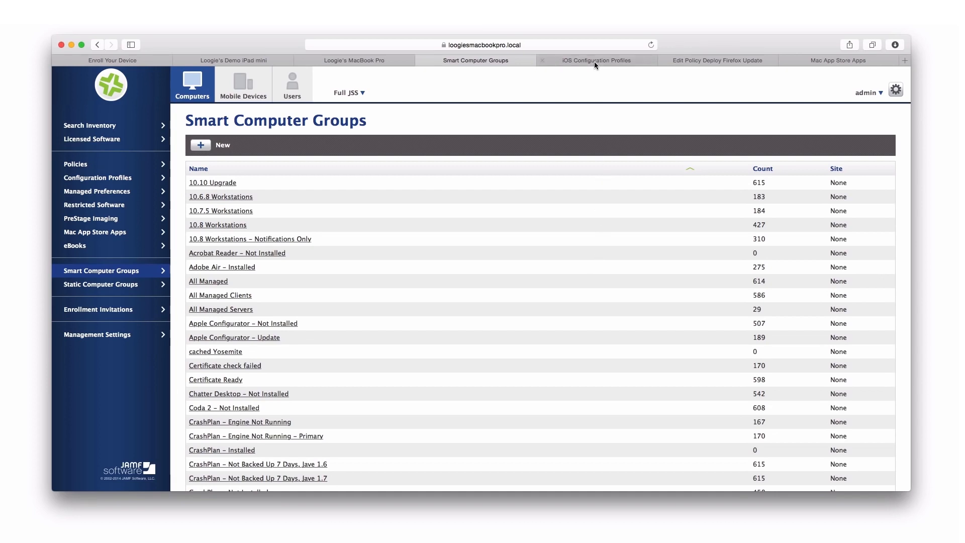
Switch to the iOS Configuration Profiles list showing 13 categorized profiles
{"action": "left_click", "coordinate": [594, 60]}
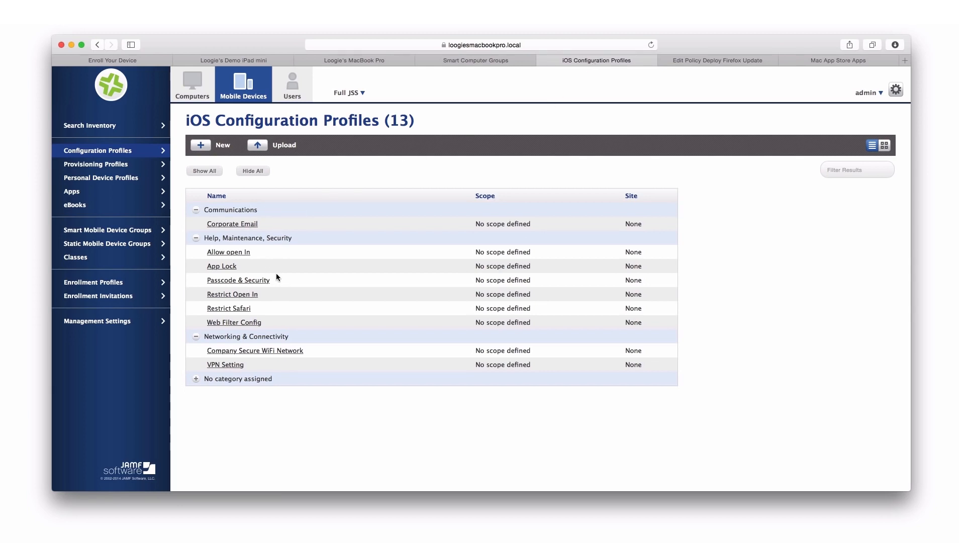
{"action": "mouse_move", "coordinate": [265, 351]}
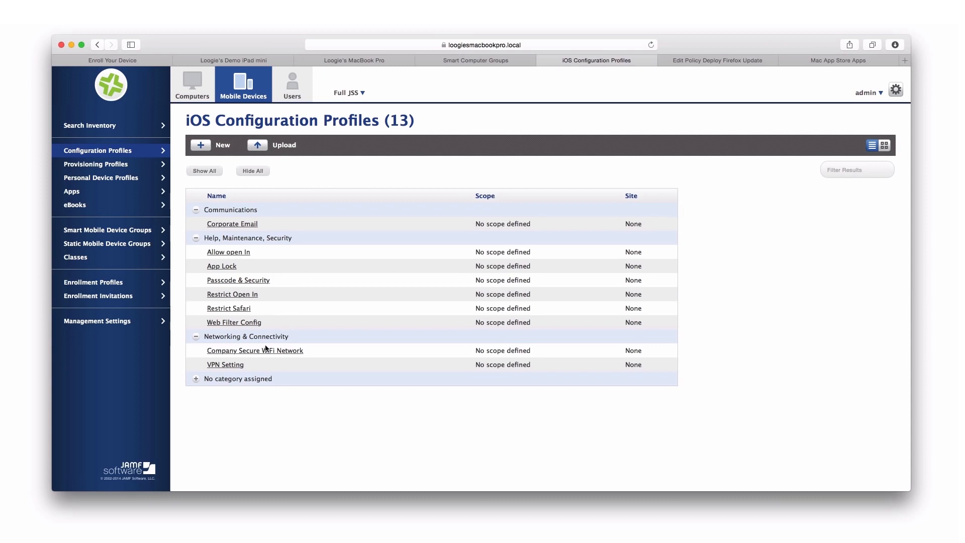
{"action": "mouse_move", "coordinate": [295, 344]}
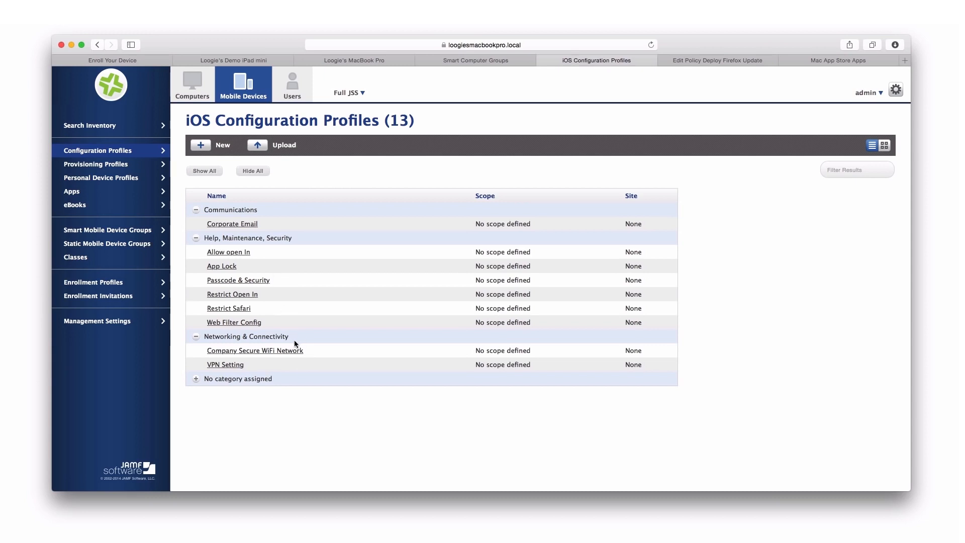
{"action": "mouse_move", "coordinate": [301, 341]}
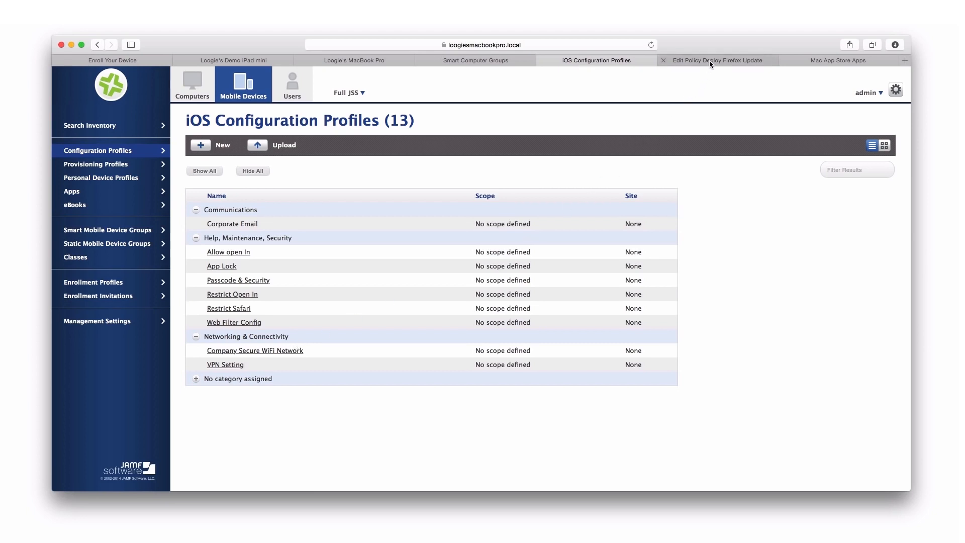
Open the Deploy Firefox Update policy showing the Firefox 33.1.1 Update package
{"action": "left_click", "coordinate": [716, 60]}
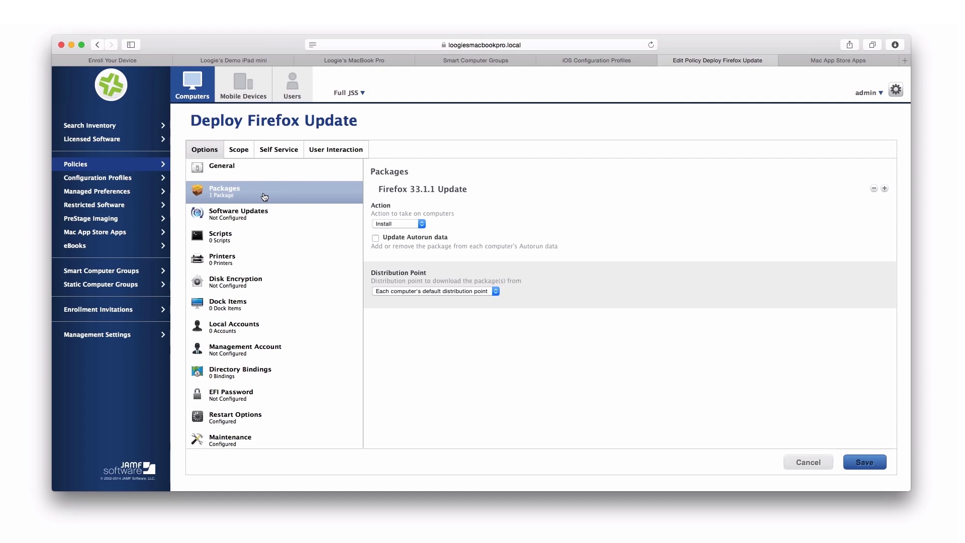
{"action": "mouse_move", "coordinate": [376, 192]}
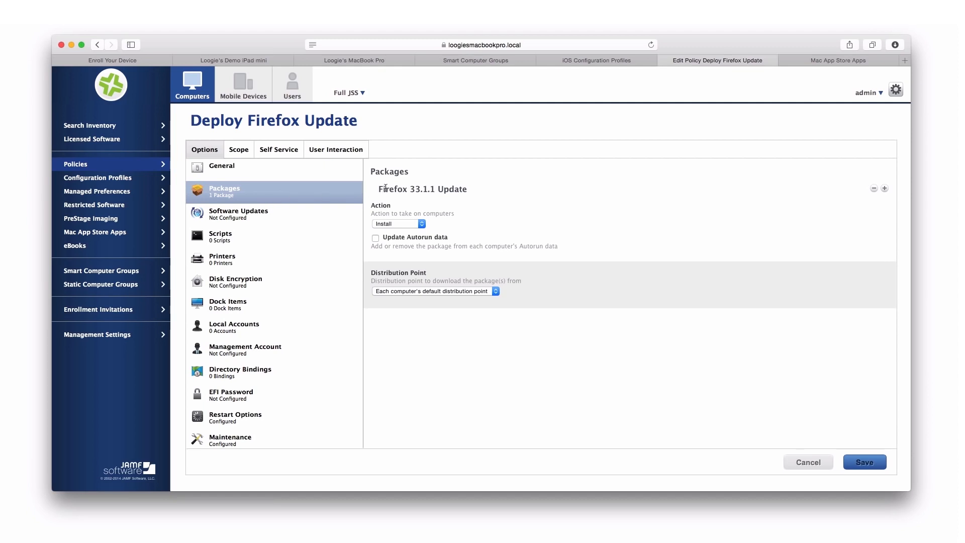
{"action": "mouse_move", "coordinate": [260, 202]}
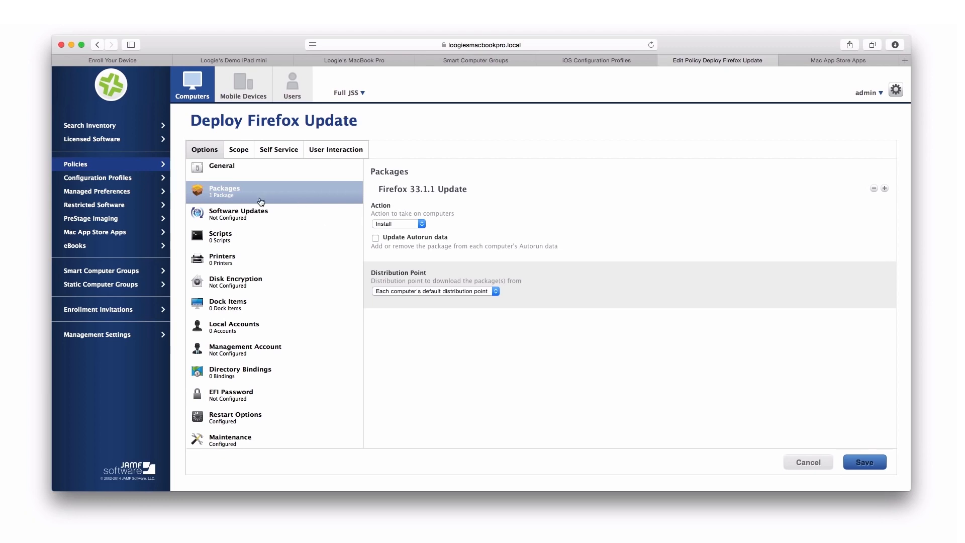
{"action": "mouse_move", "coordinate": [289, 224]}
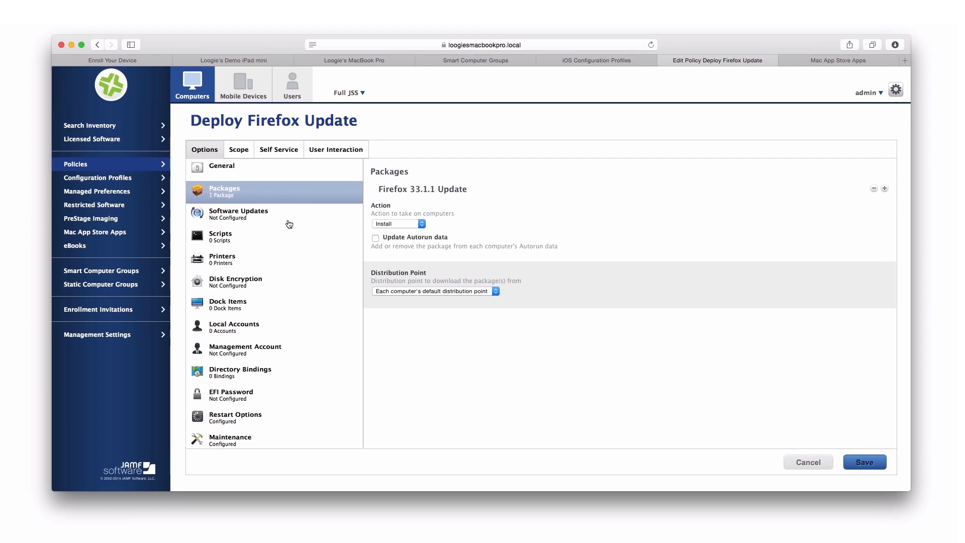
{"action": "mouse_move", "coordinate": [262, 257]}
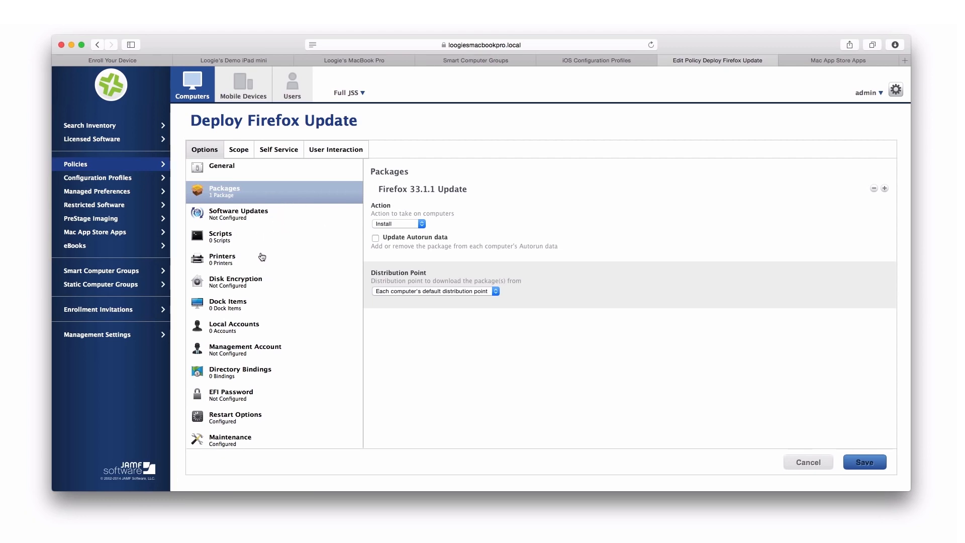
{"action": "mouse_move", "coordinate": [274, 278]}
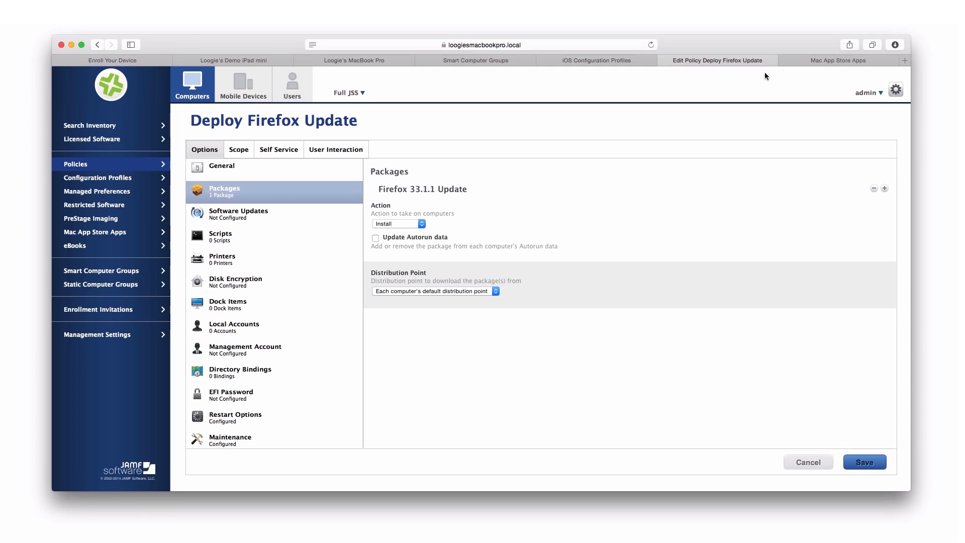
Show the Mac App Store Apps list, including Microsoft Remote Desktop and OneNote
{"action": "left_click", "coordinate": [838, 60]}
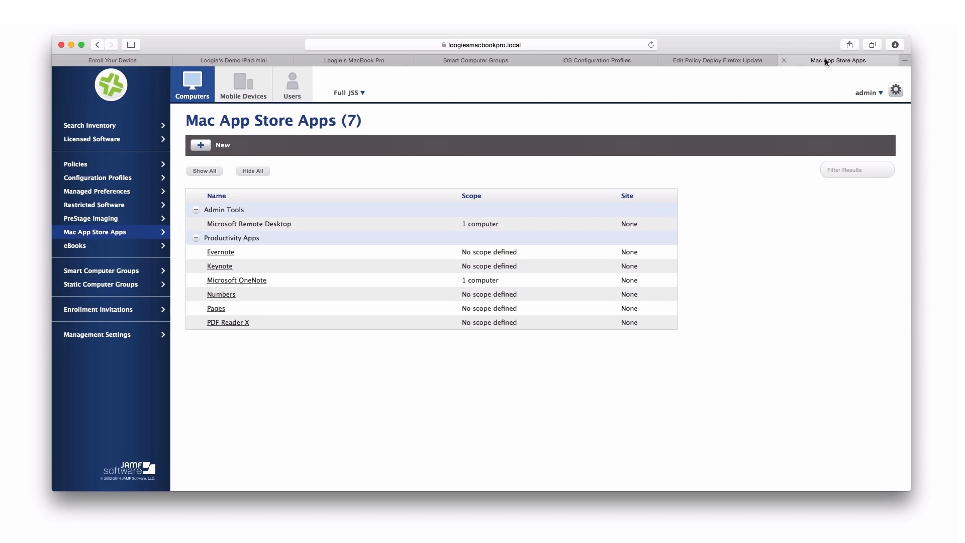
{"action": "mouse_move", "coordinate": [646, 138]}
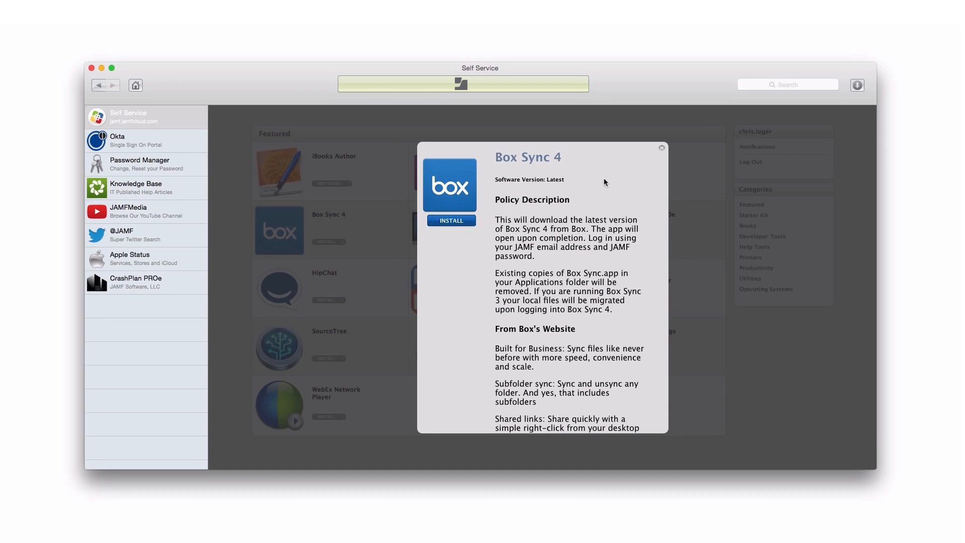
{"action": "left_click", "coordinate": [662, 148]}
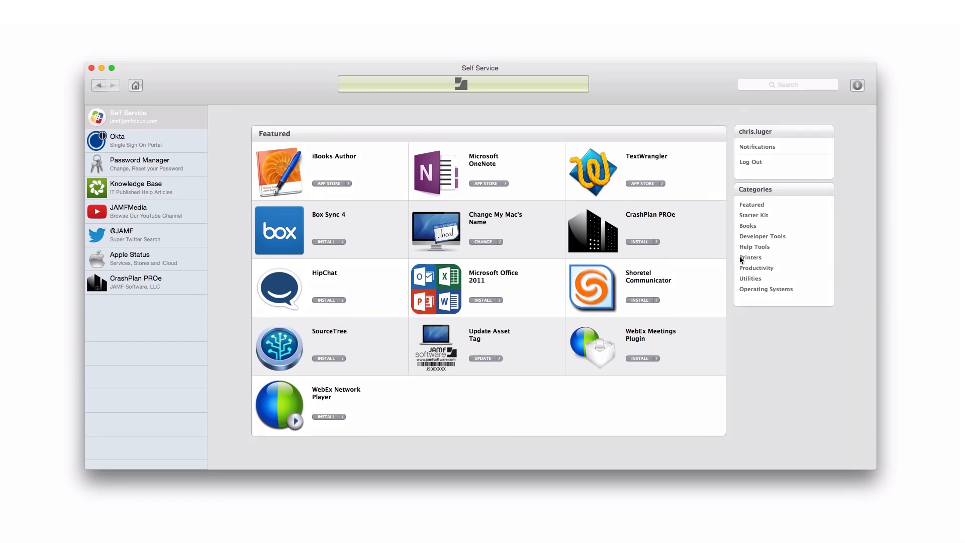
Browse the Help Tools category, then the Books category with ten titles
{"action": "left_click", "coordinate": [753, 246]}
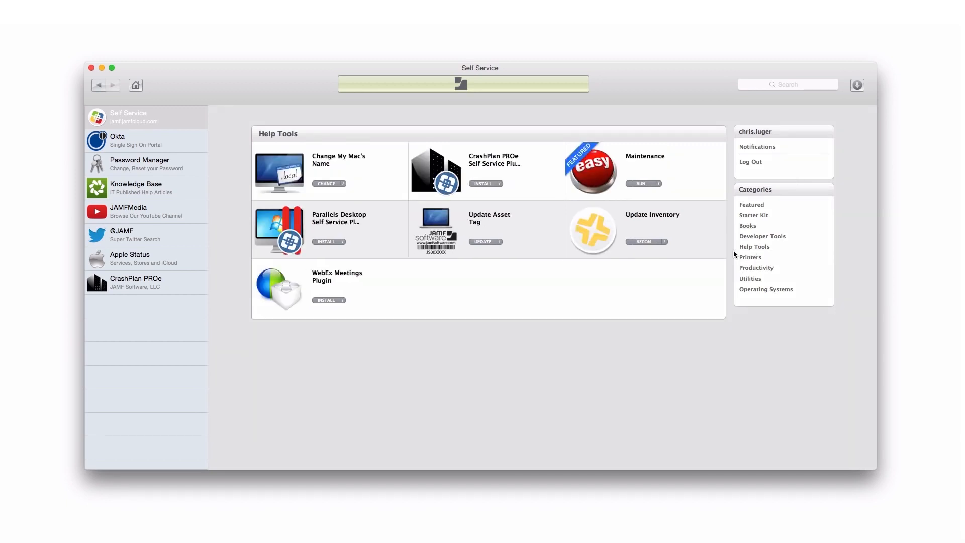
{"action": "mouse_move", "coordinate": [610, 282]}
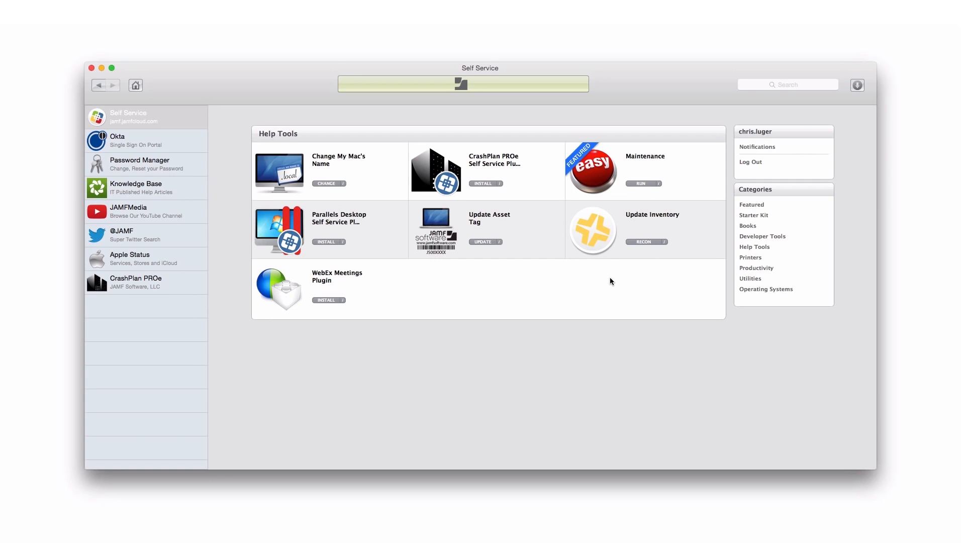
{"action": "mouse_move", "coordinate": [747, 226]}
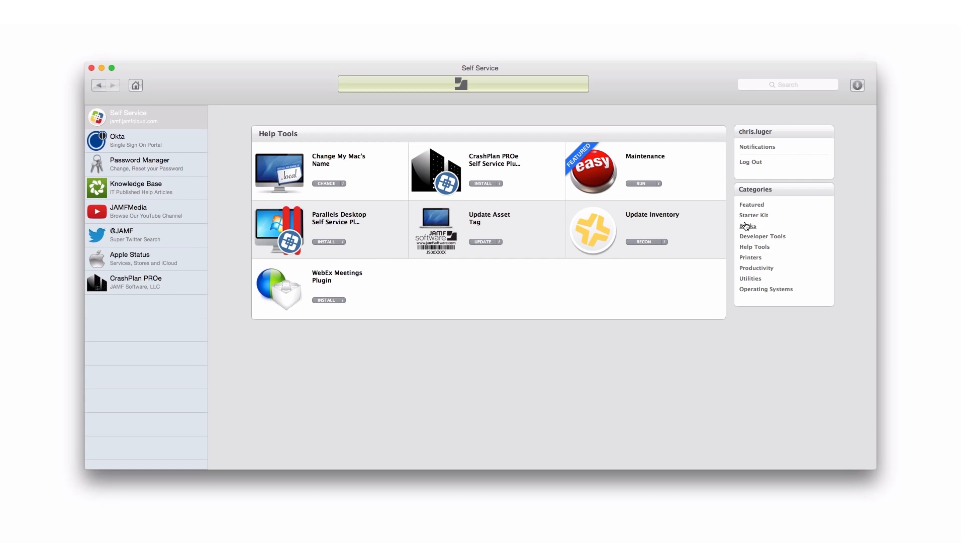
{"action": "left_click", "coordinate": [748, 225]}
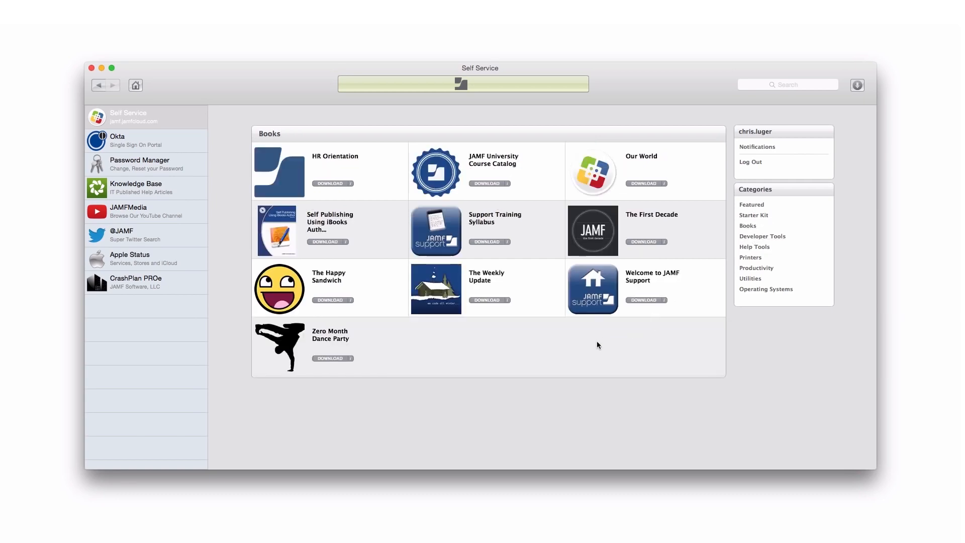